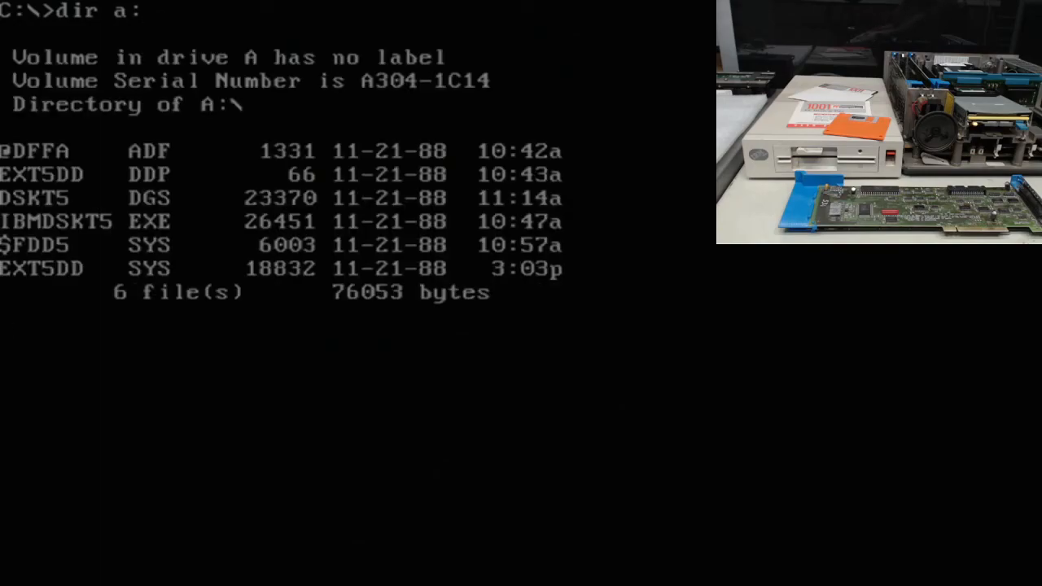
List the drive A diskette: six driver and setup files, 76,053 bytes, 1,380,352 bytes free.
key("Return")
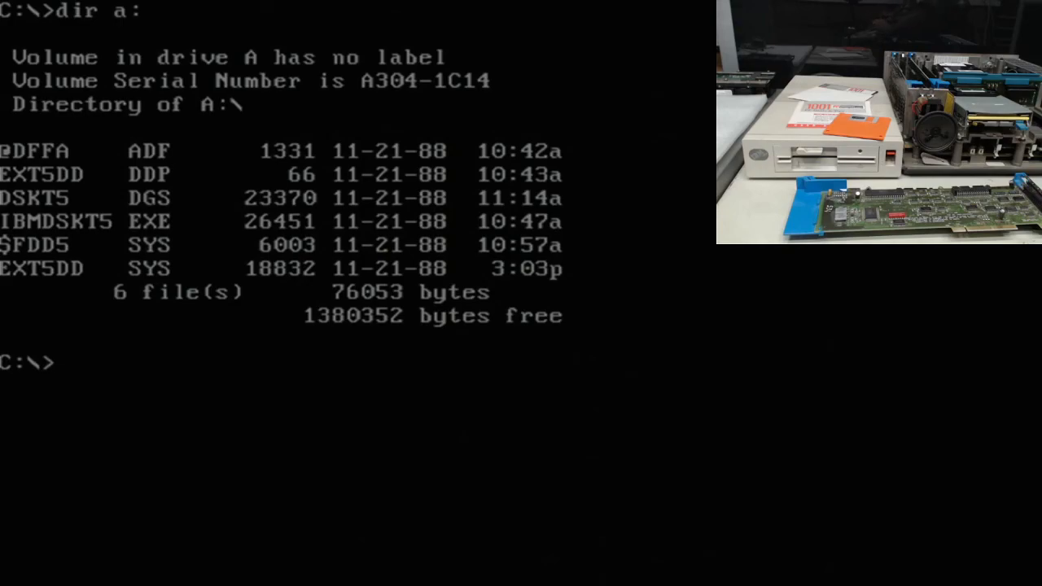
Switch to drive A and enter the installer name ibmdskt5 at the A:\> prompt.
type("d")
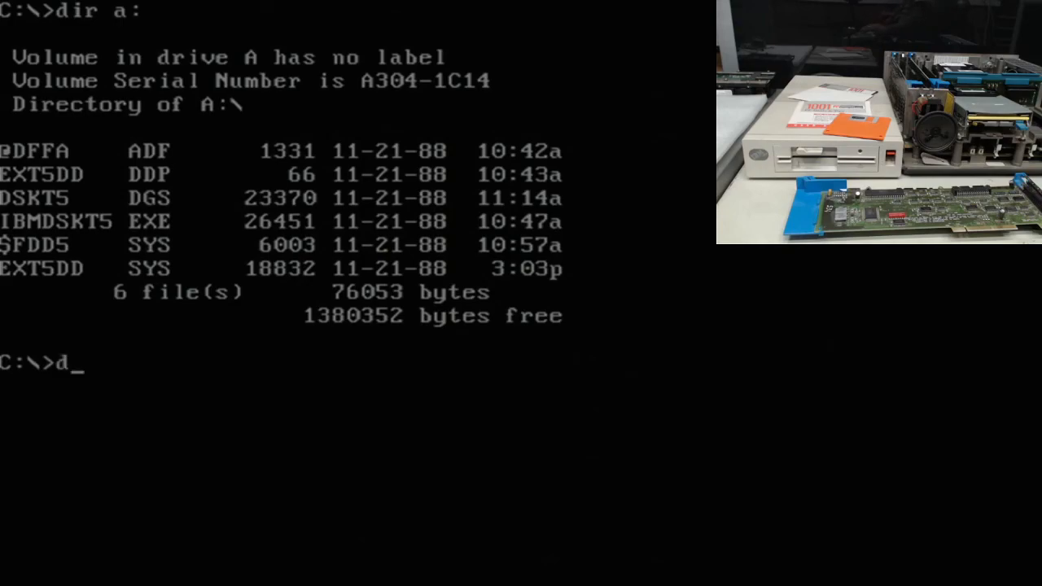
key("BackSpace")
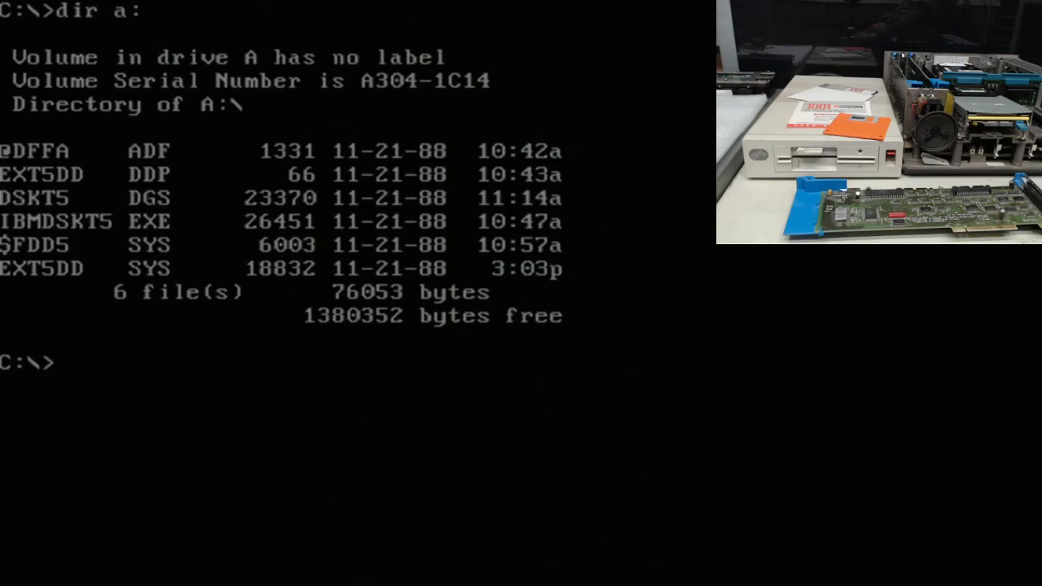
type("a")
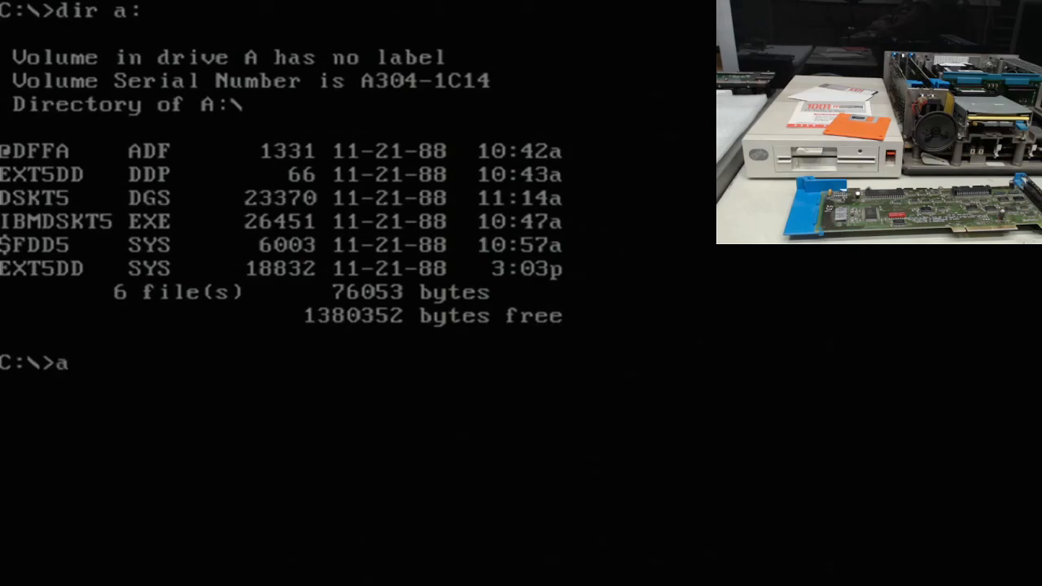
type(":")
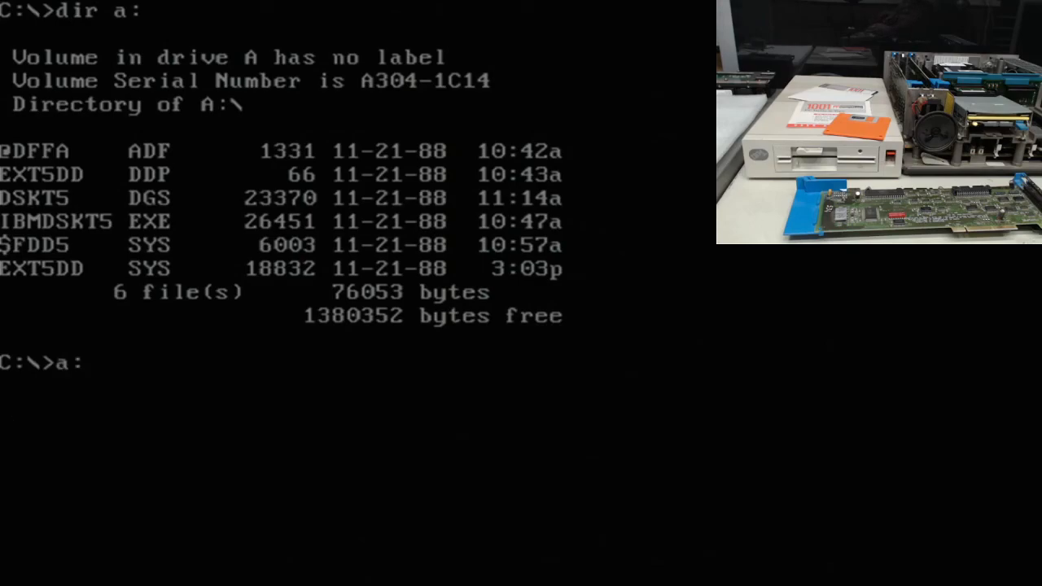
key("Return")
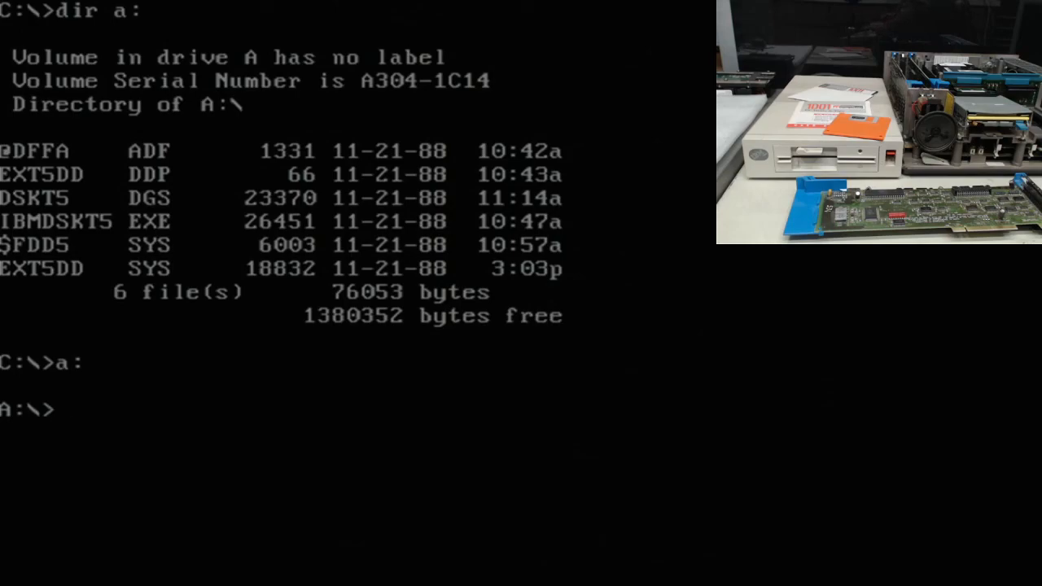
type("ibm")
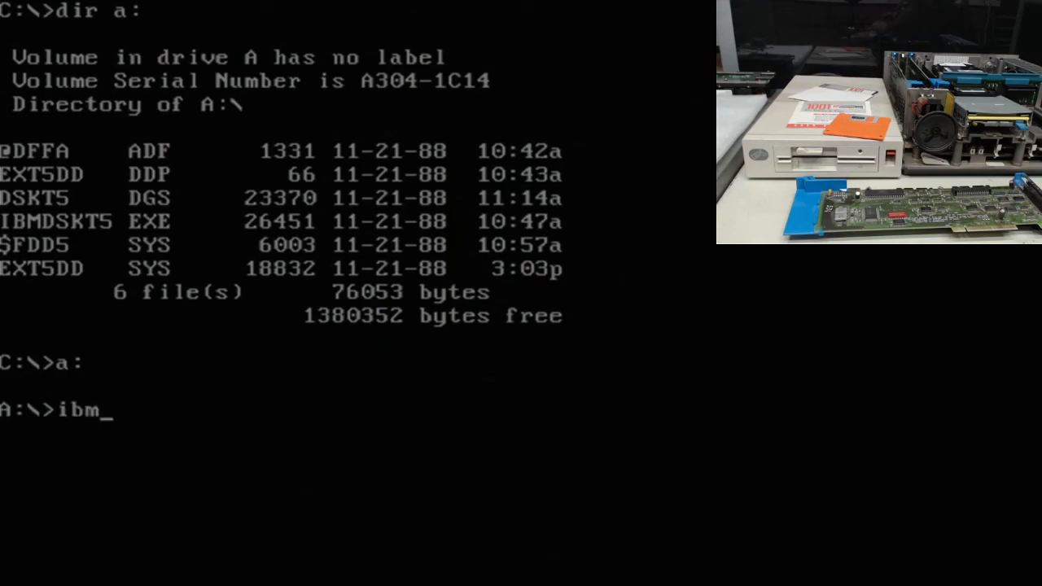
type("ds")
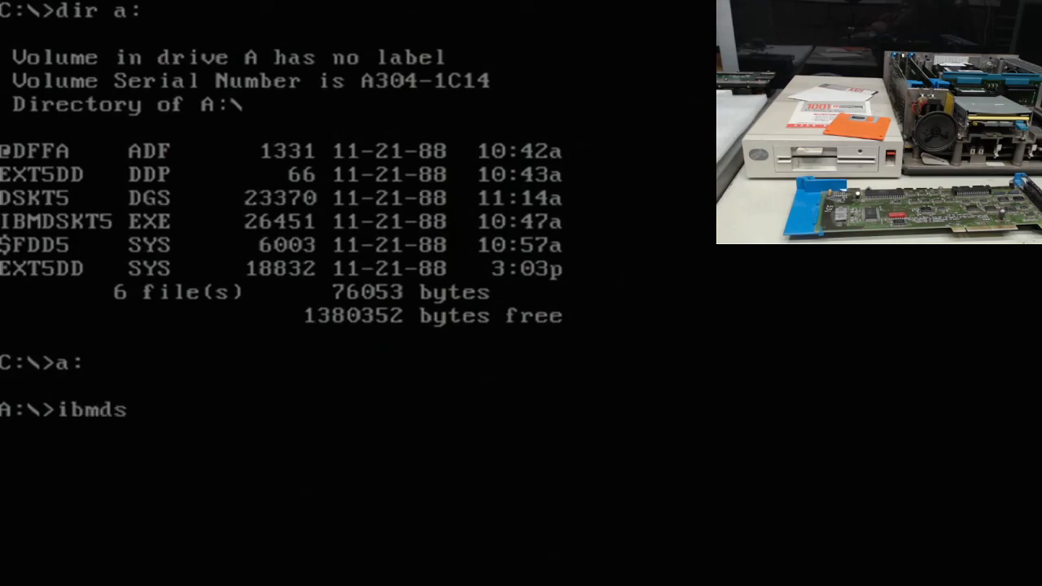
type("k")
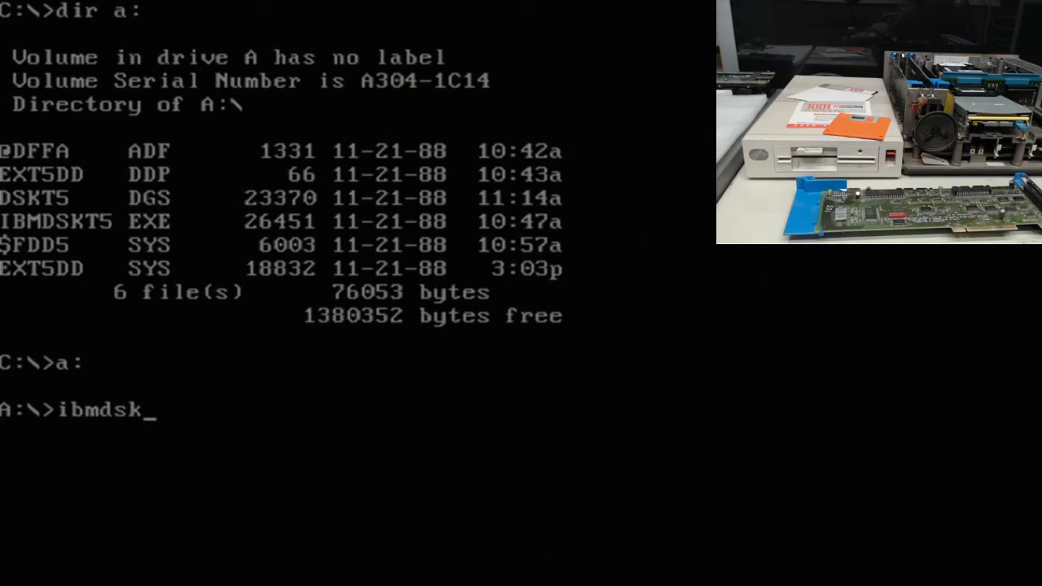
type("t5")
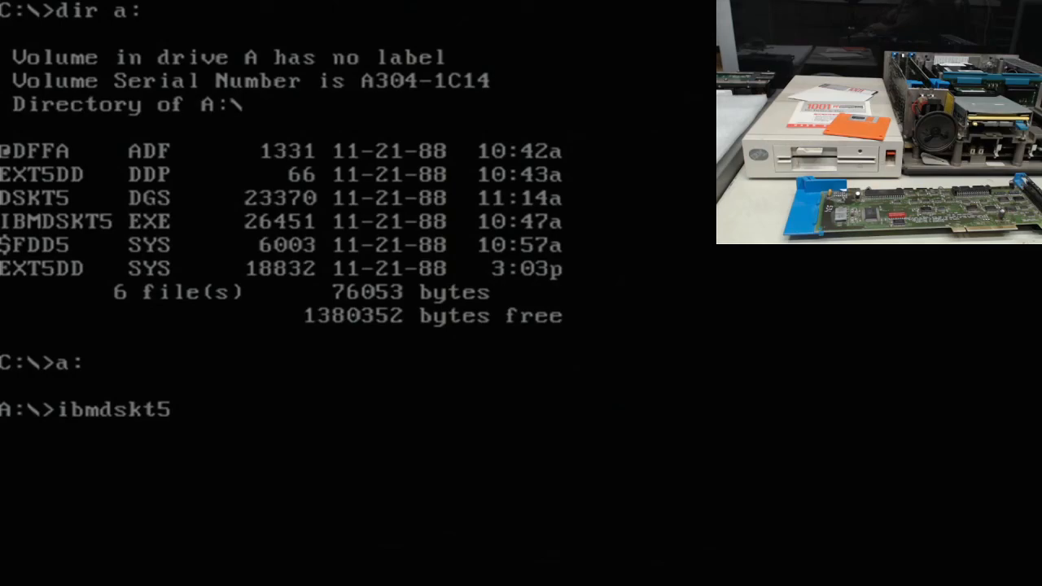
Run IBMDSKT5 and install the 5.25-inch diskette driver onto fixed disk drive C.
key("Return")
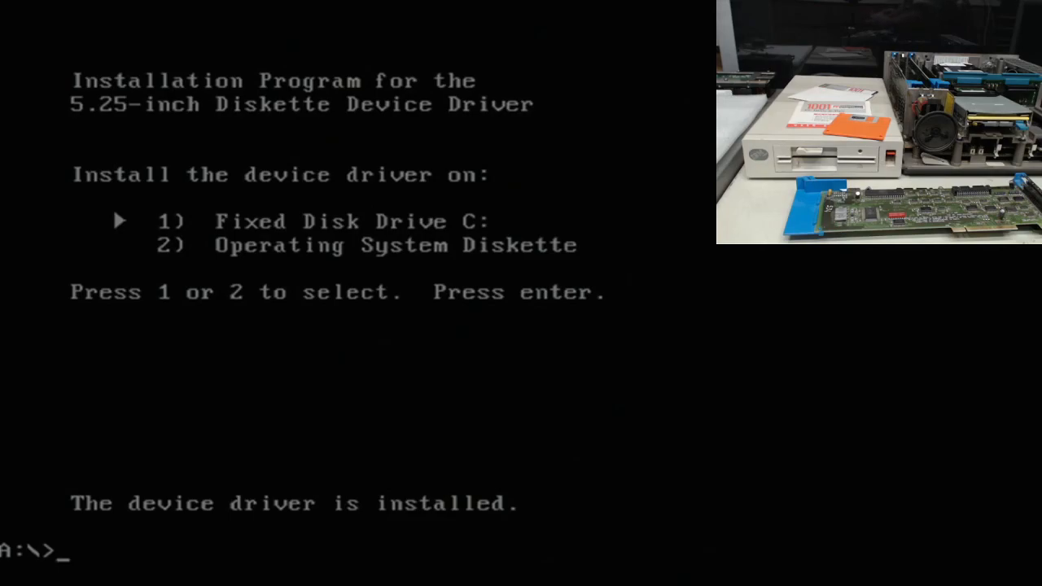
Switch to drive C and list its root, now containing $FDD5.SYS and CONFIG.SYS.
type("c:")
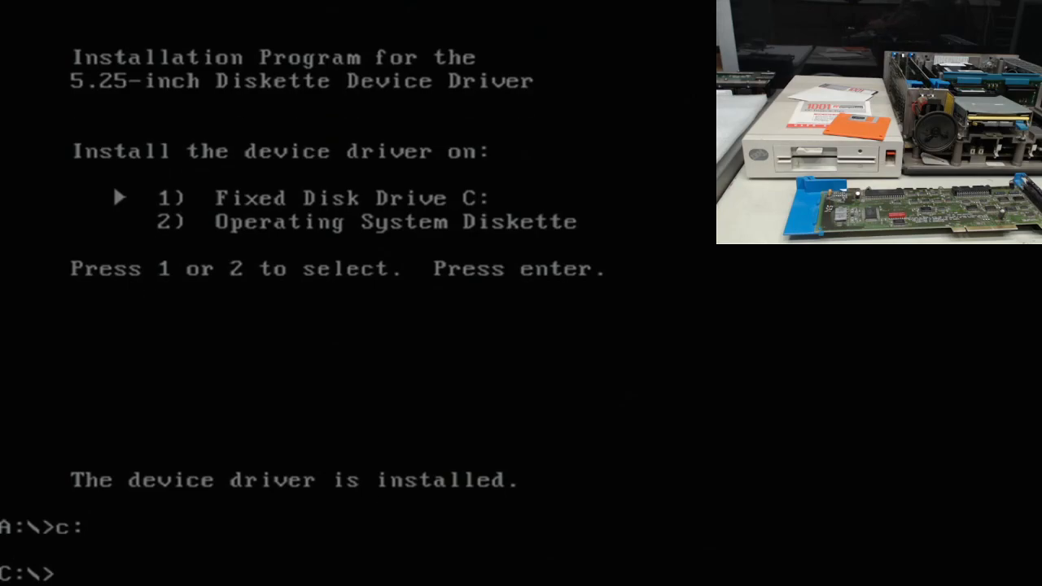
type("dir")
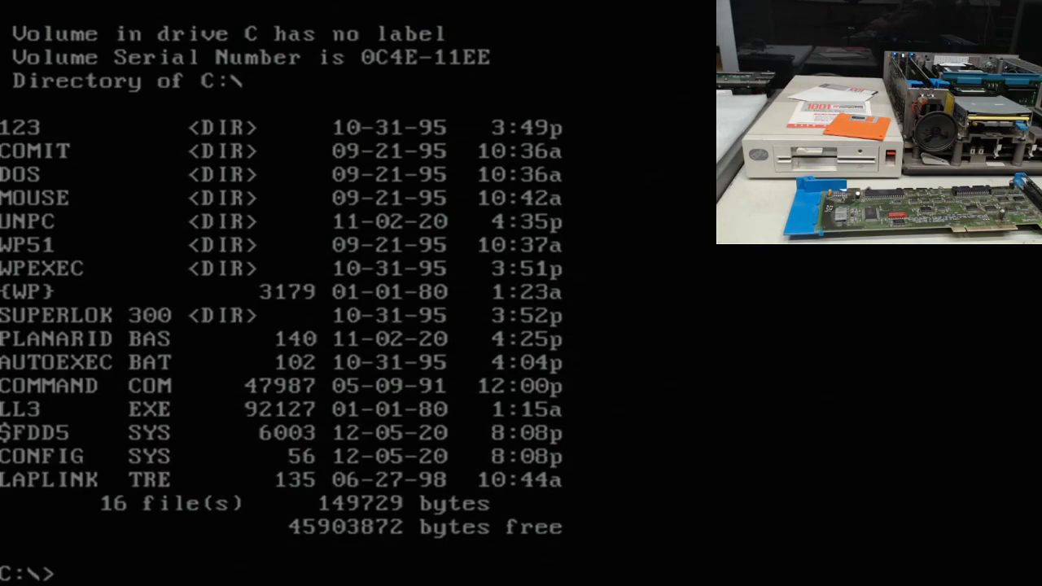
Display CONFIG.SYS: lastdrive=z, files=40, buffers=20, device=\$fdd5.sys.
type("t")
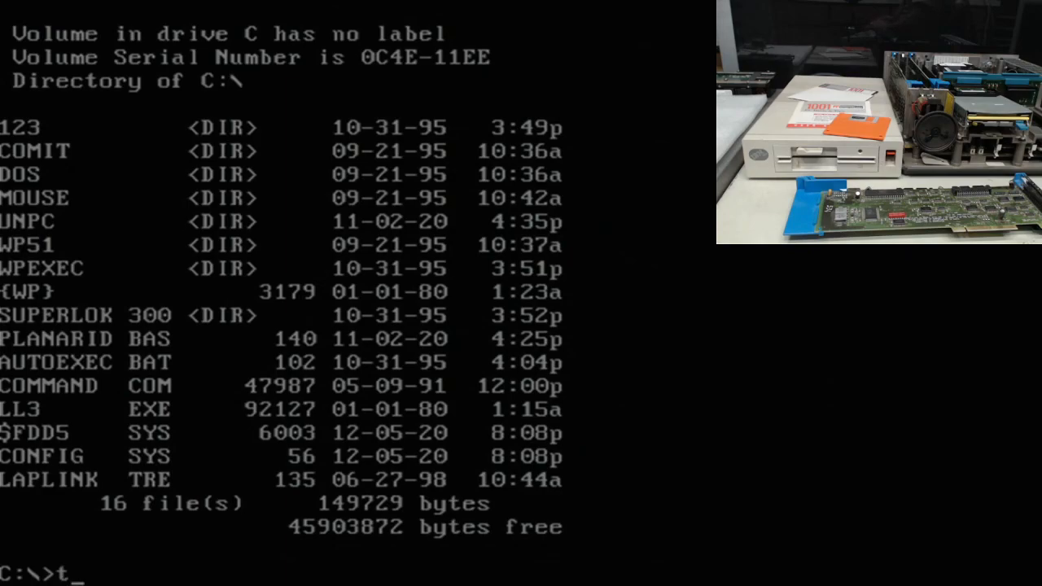
type("ype c")
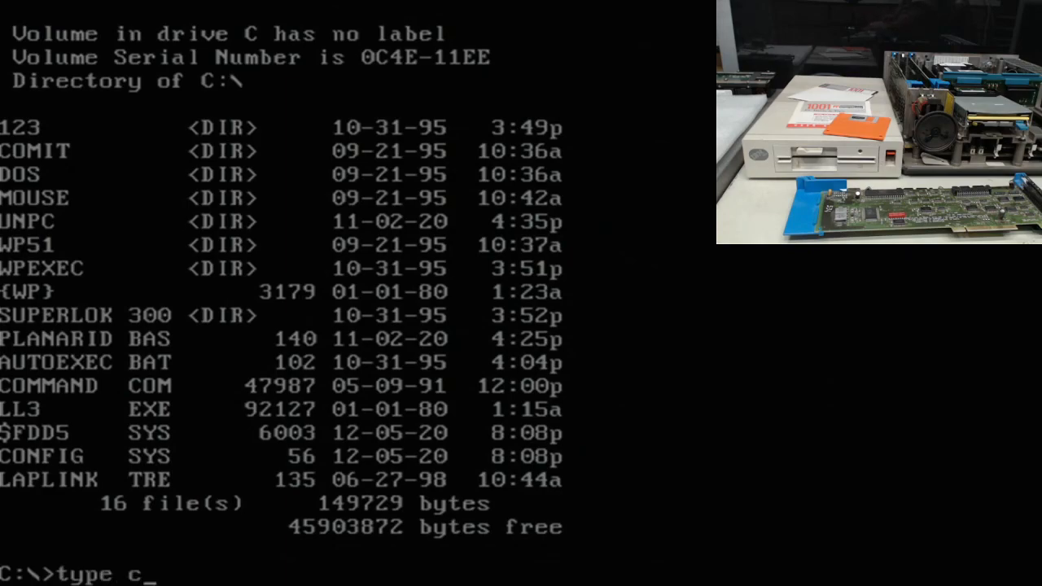
type("onfig.st")
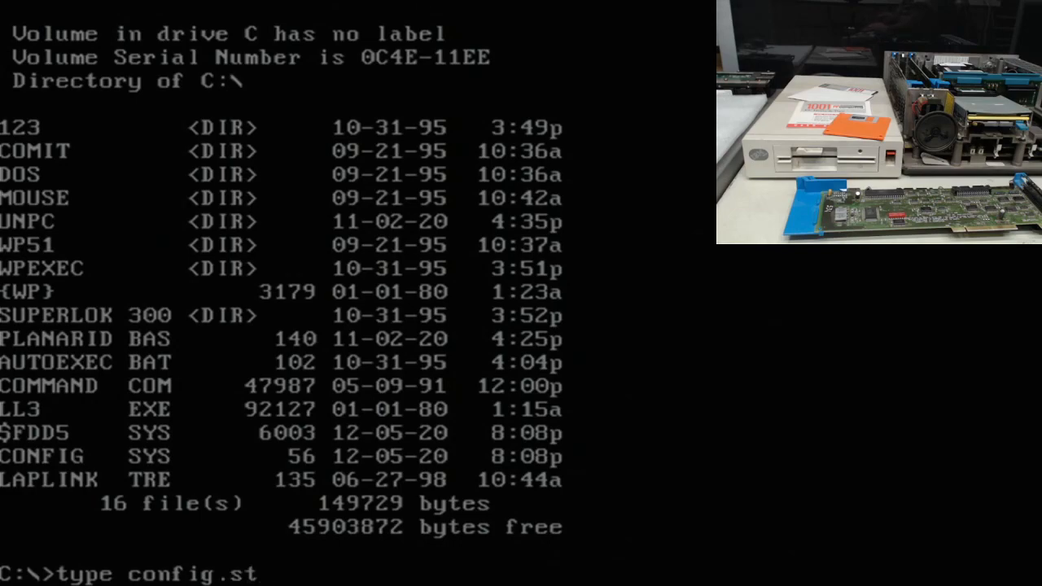
type("ys")
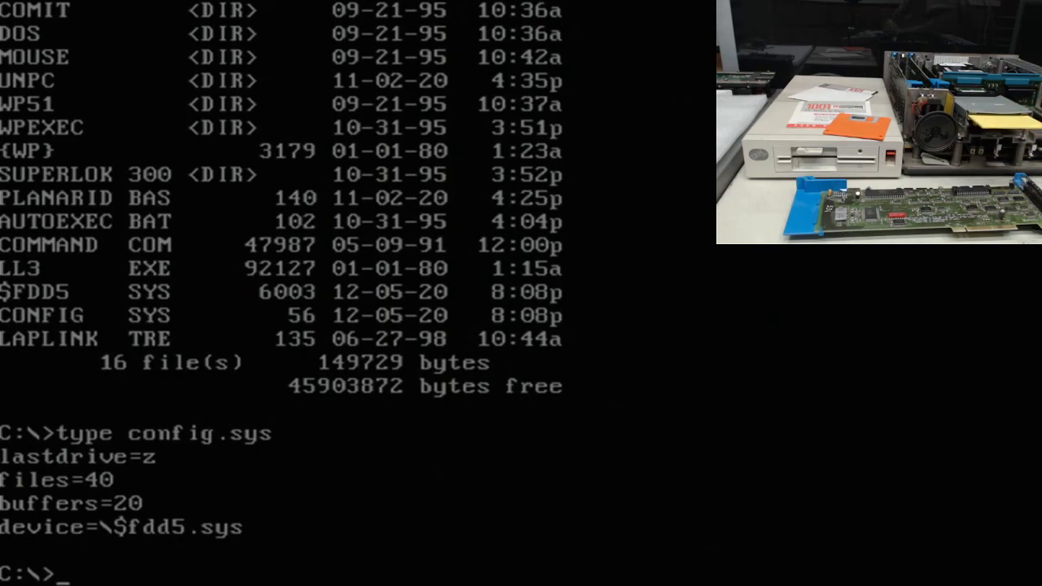
Reboot so $FDD5.SYS version 1.0 installs the external 5.25-inch drive as D:.
key("Return")
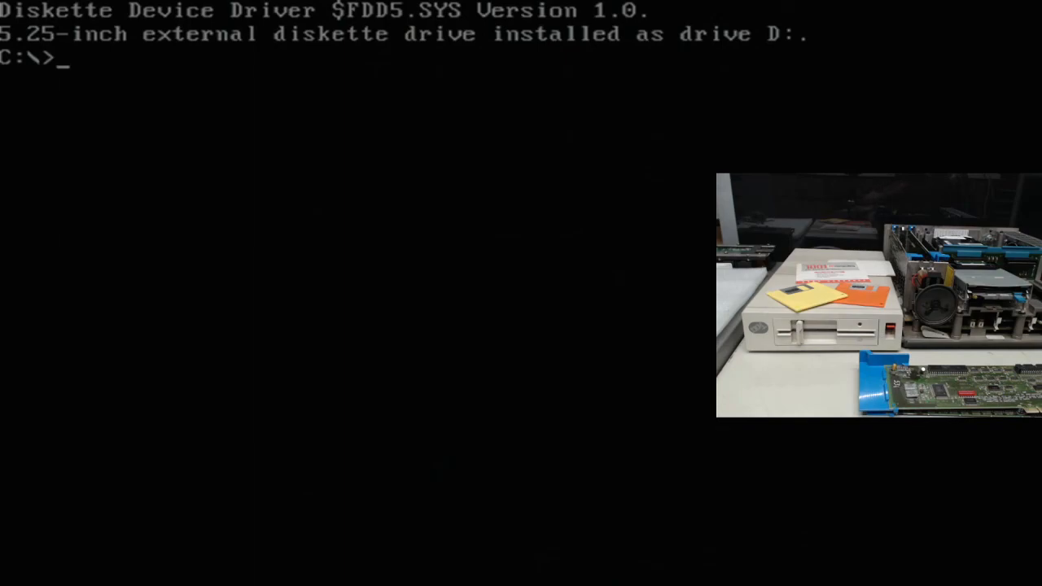
Run dir a: (drive not ready), then dir d: listing the single file 1001TIP1.EXE.
type("dir")
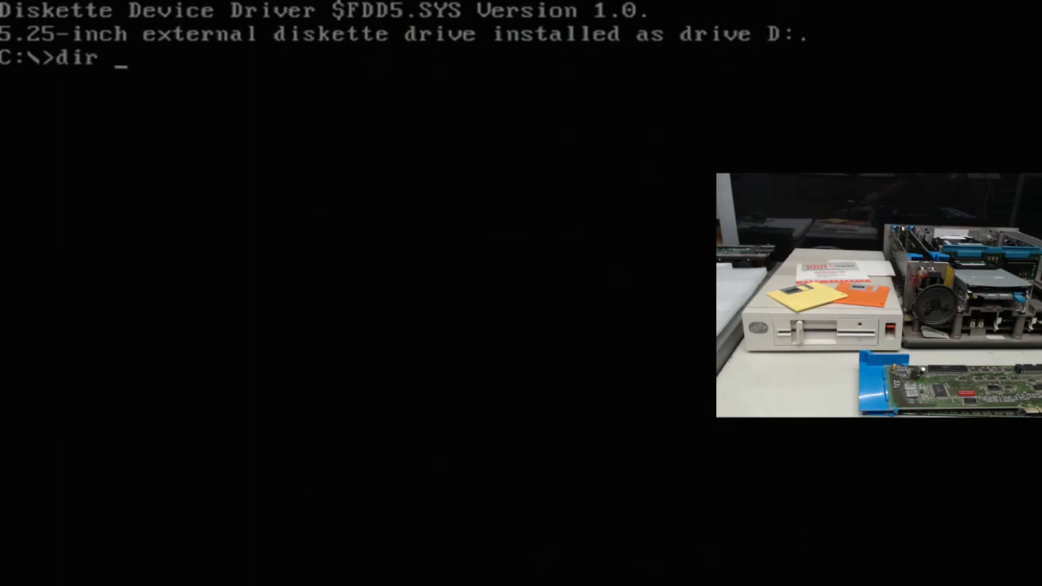
type("a:")
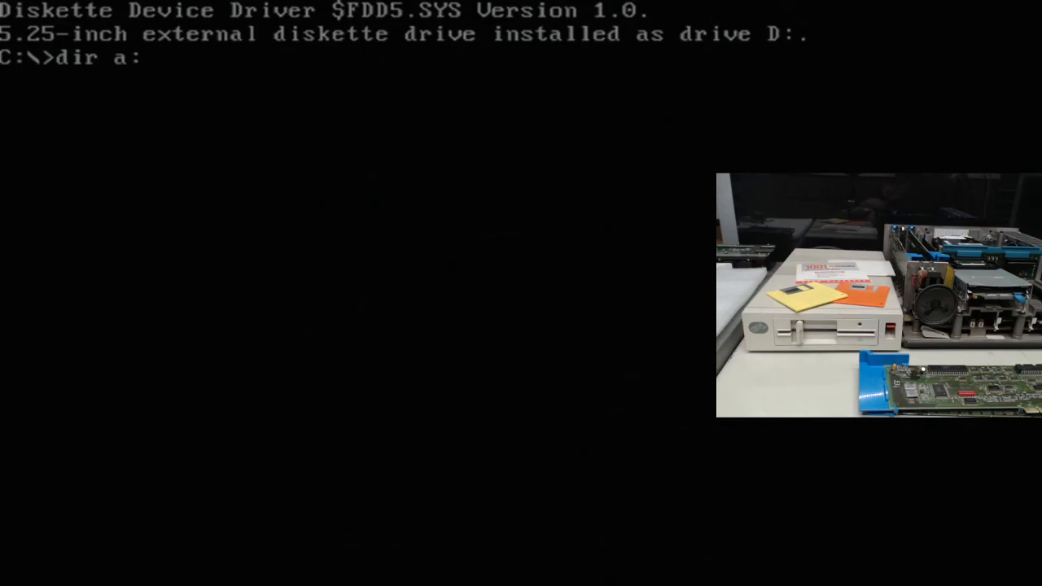
key("Return")
type("a")
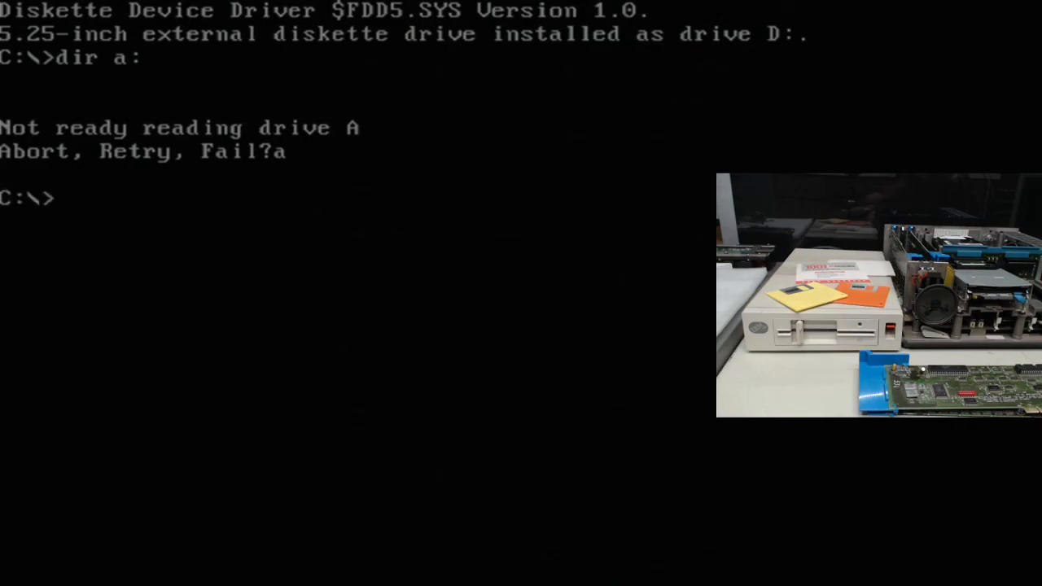
type("dir d")
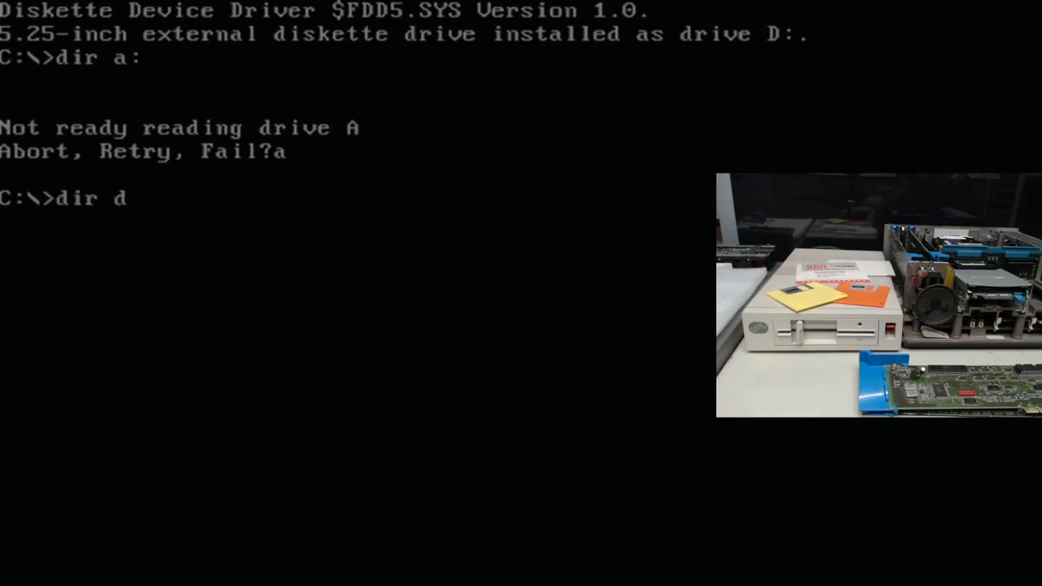
type(":")
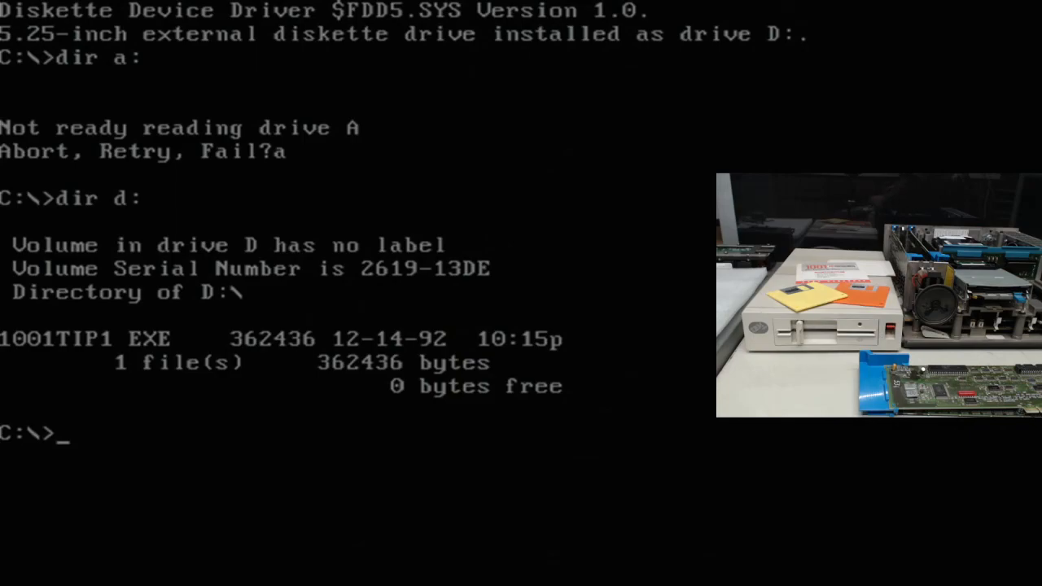
Try msd, rejected as a bad command, then list drive C's root with 16 files.
type("msd")
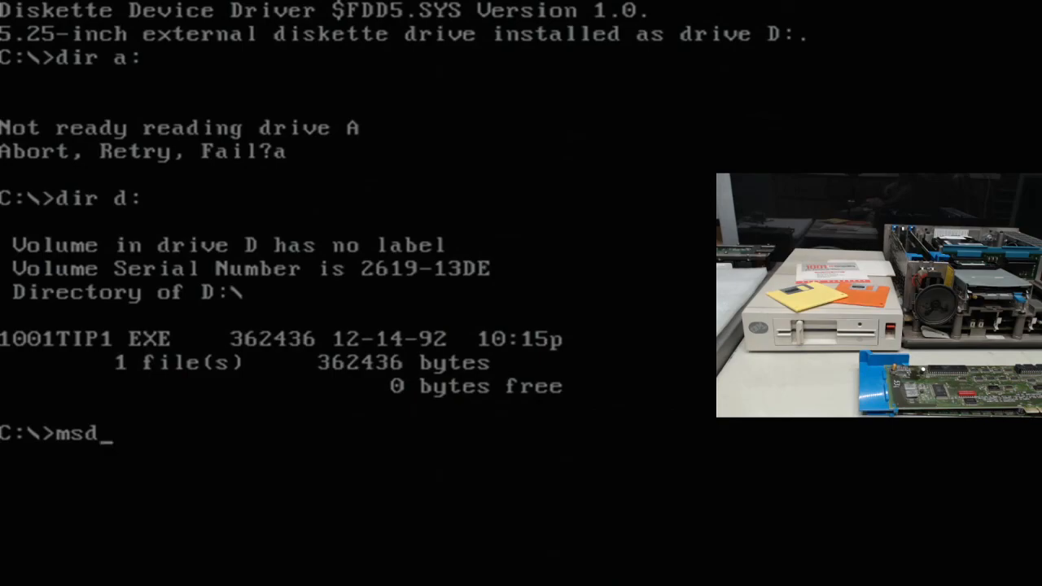
key("Return")
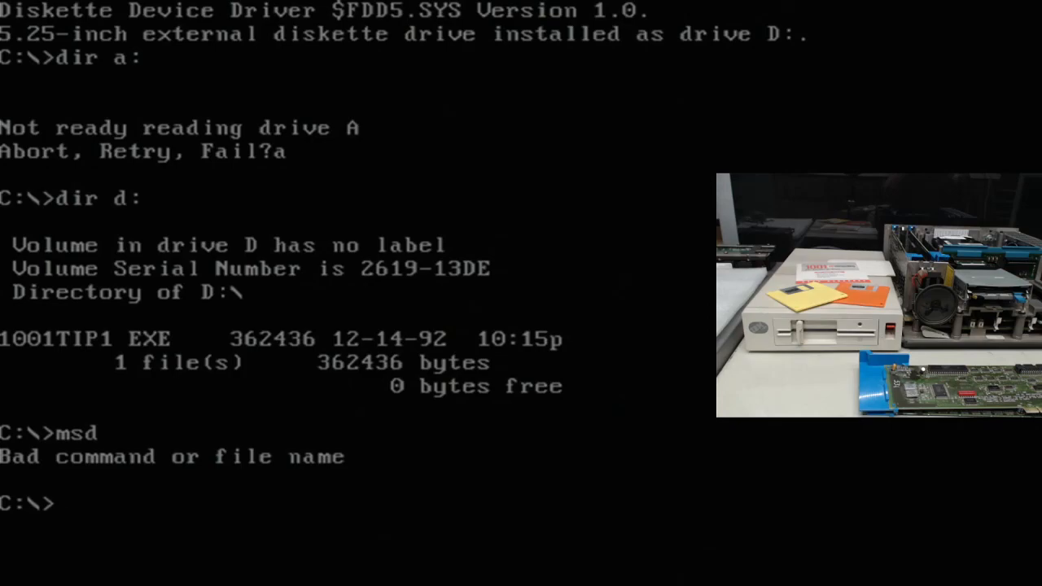
type("ve")
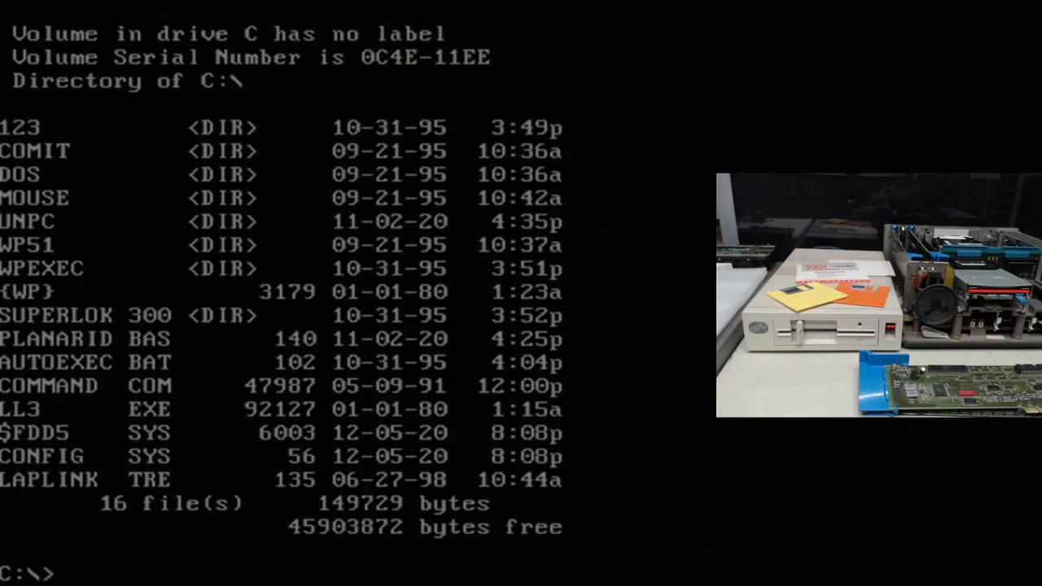
Copy a:\sit.exe to drive C, one file copied.
type("copy")
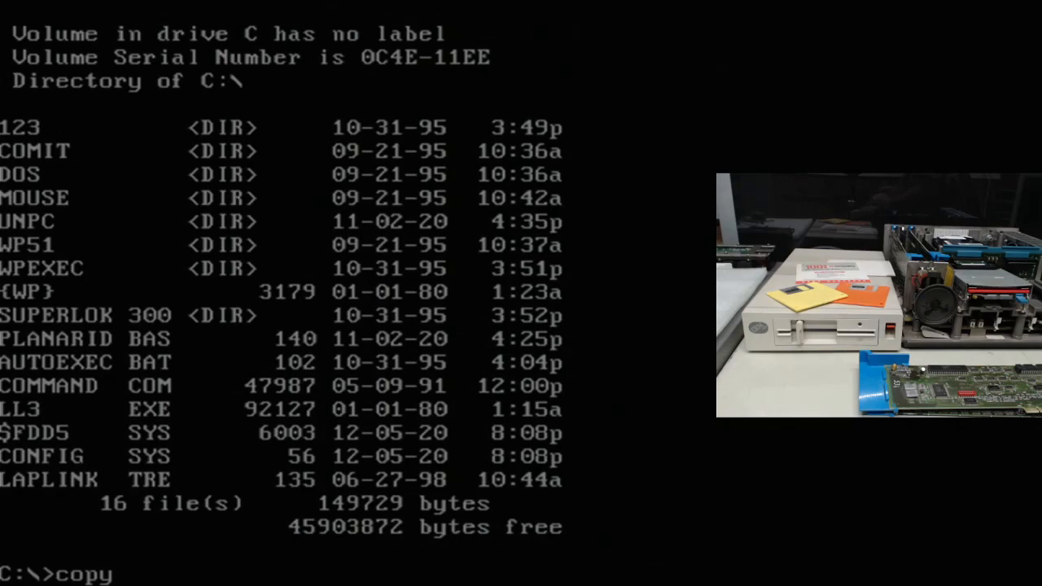
type("a")
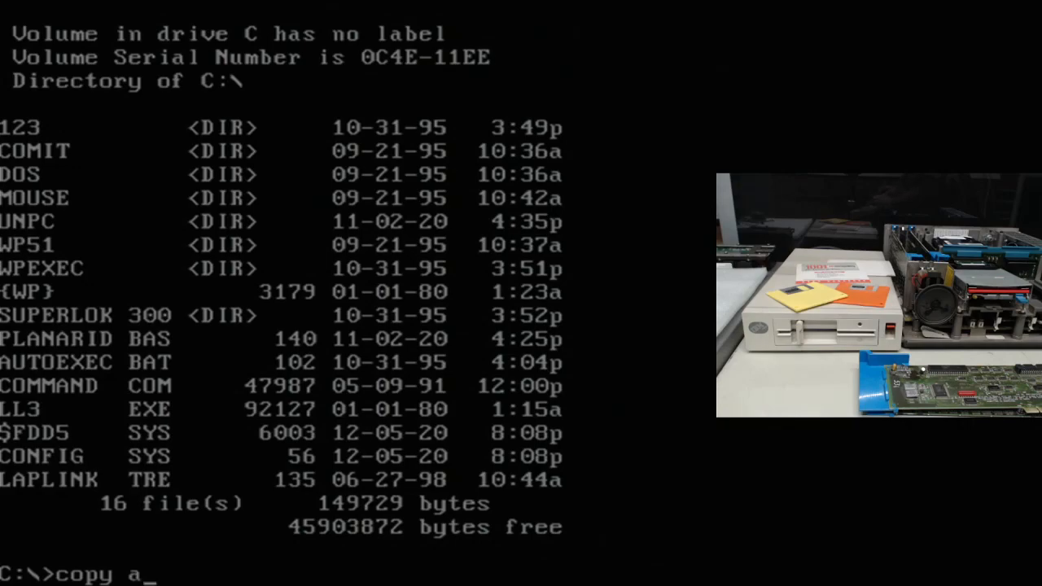
type(":\\")
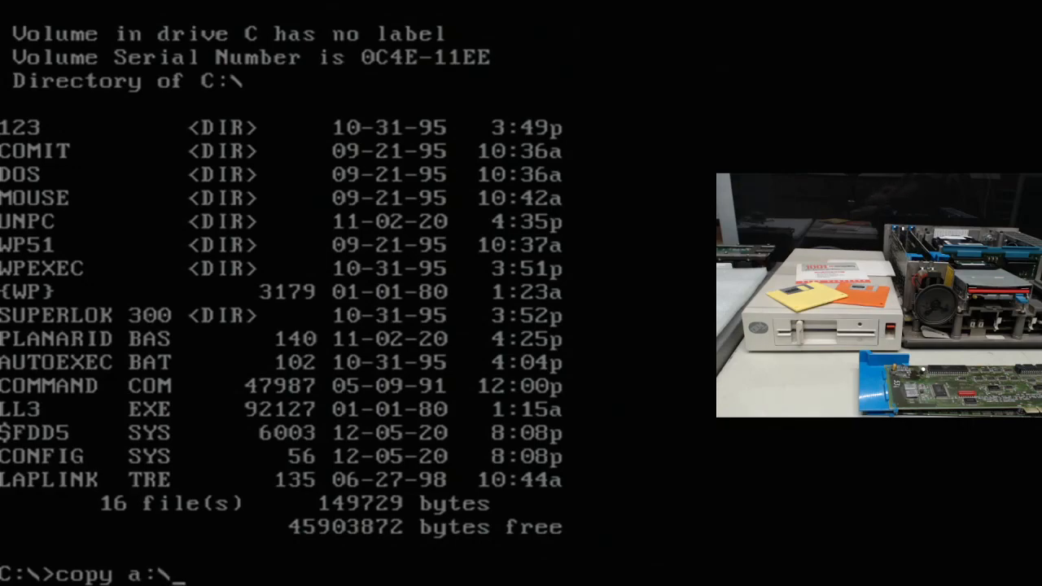
type("sit")
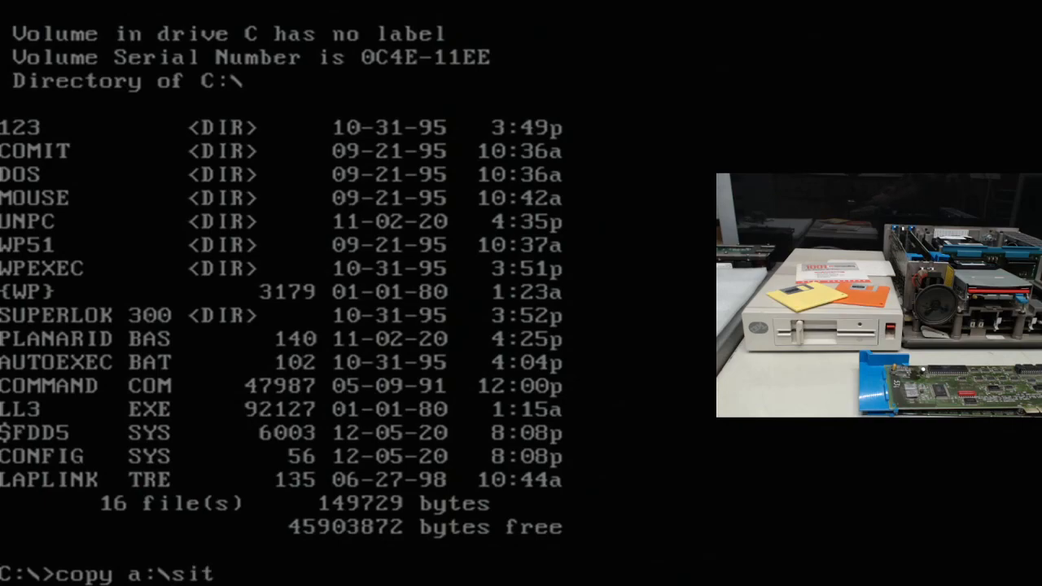
type(".exe")
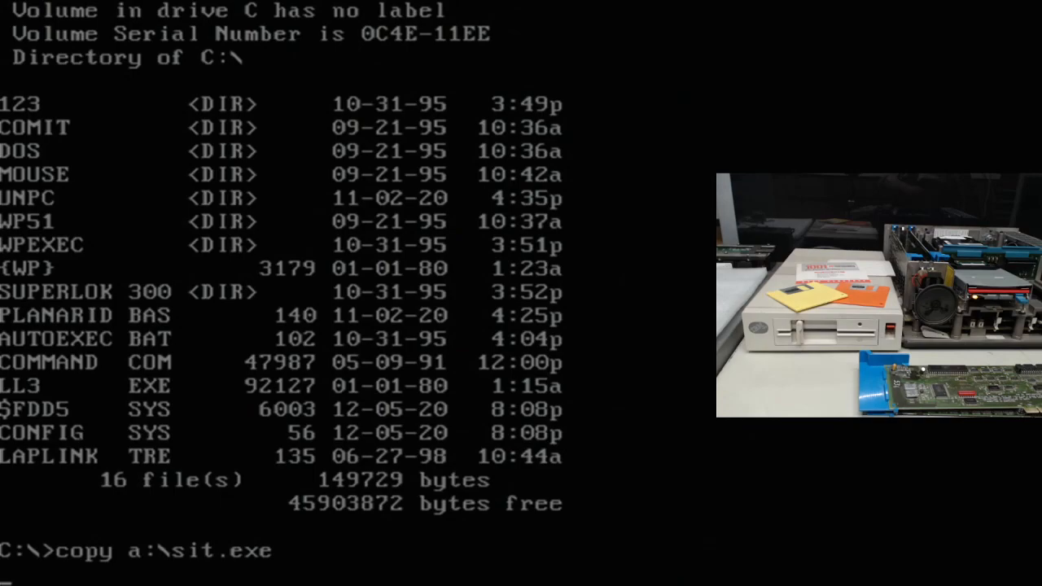
key("Return")
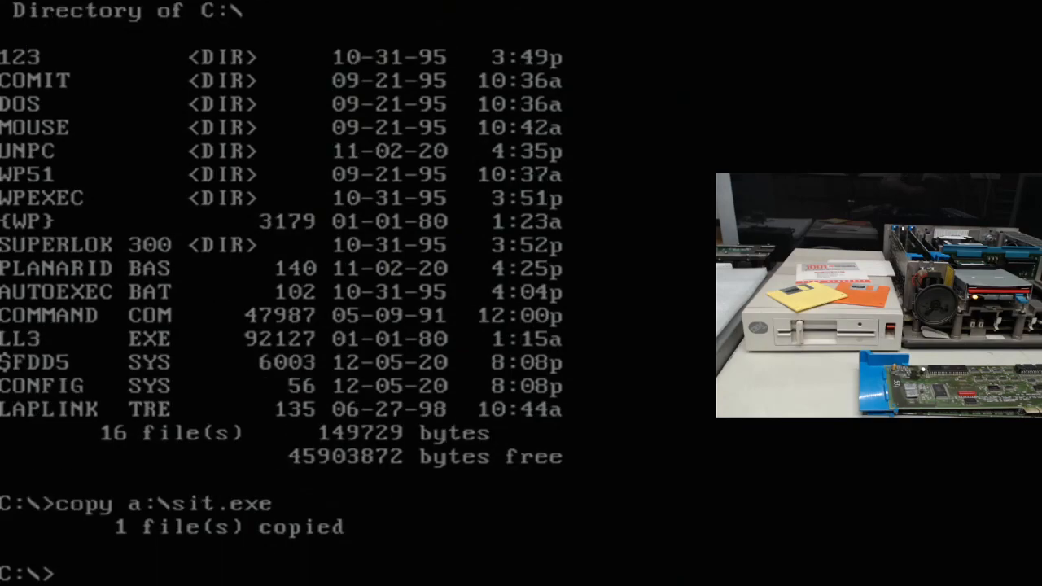